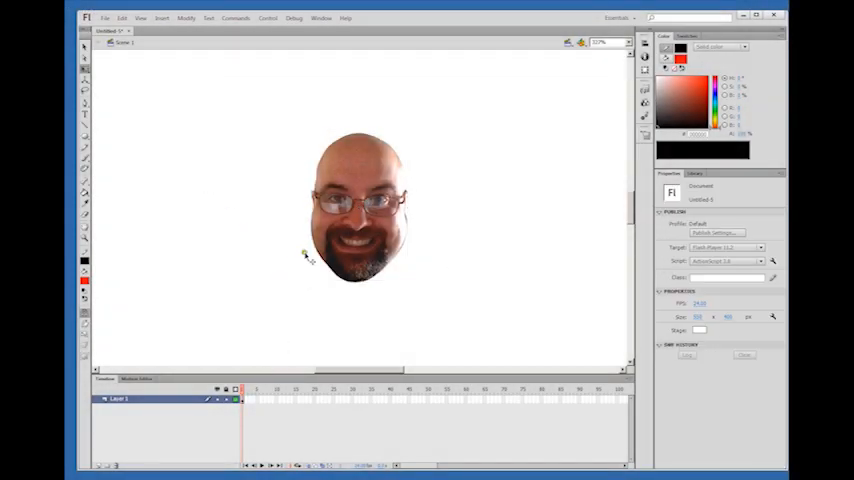
- Move the head to the top edge of the stage and add a keyframe at frame 50
click(360, 210)
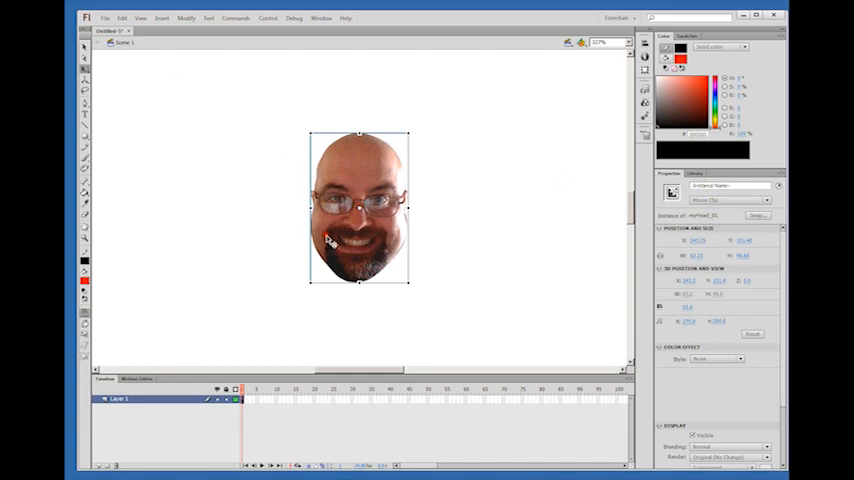
double_click(360, 205)
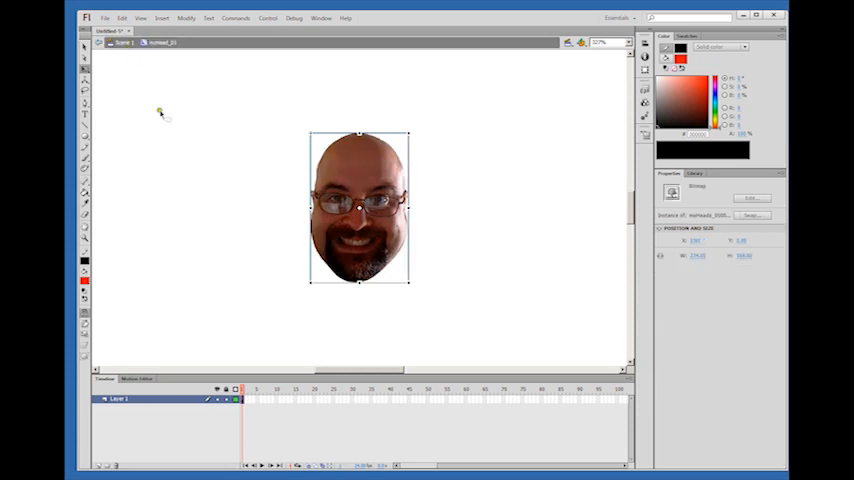
mouse_move(400, 235)
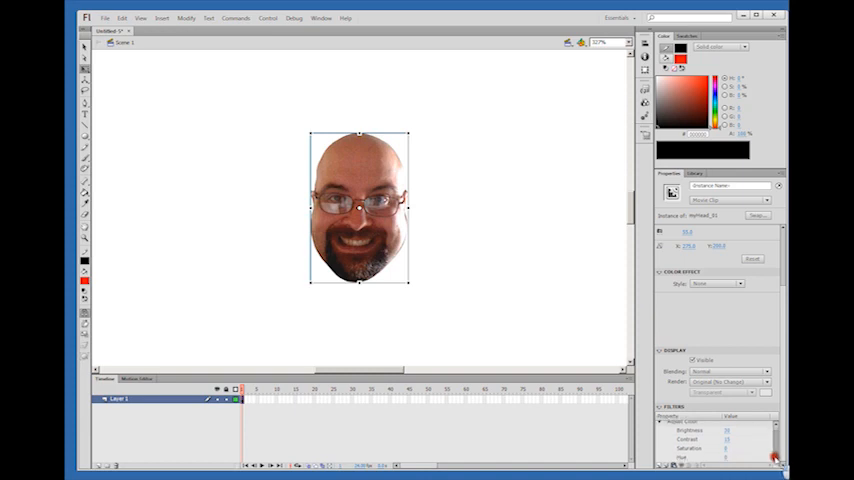
mouse_move(432, 242)
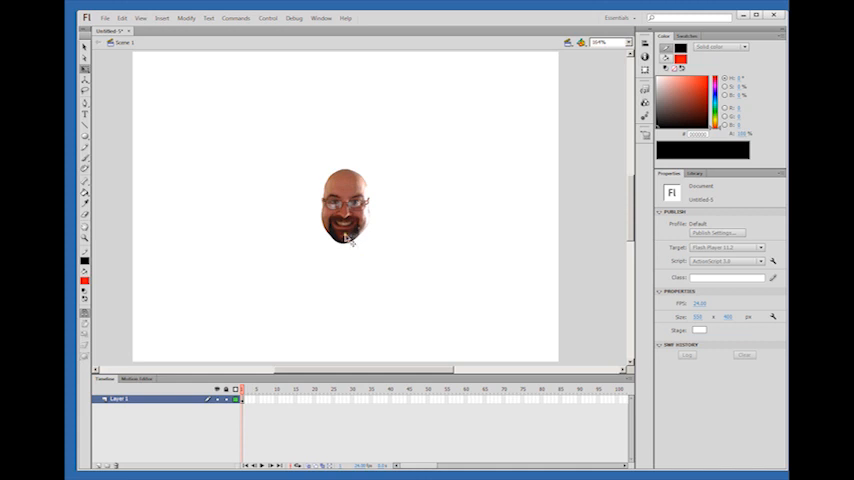
click(346, 207)
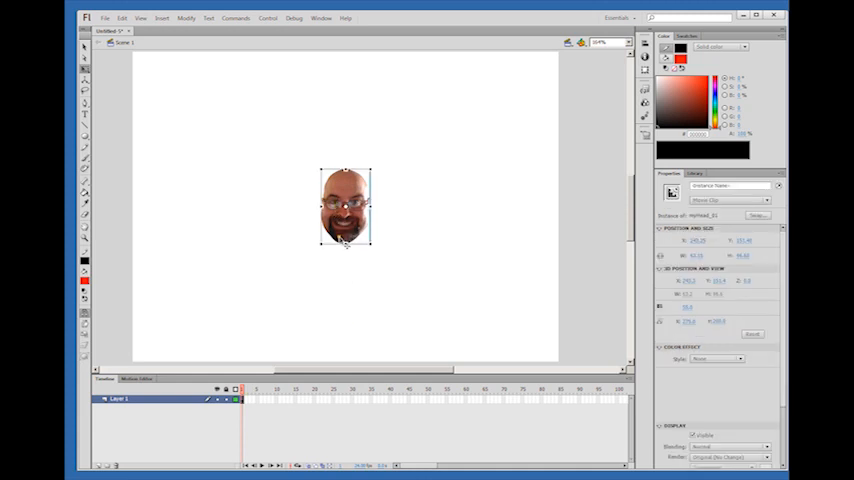
drag(345, 207, 345, 97)
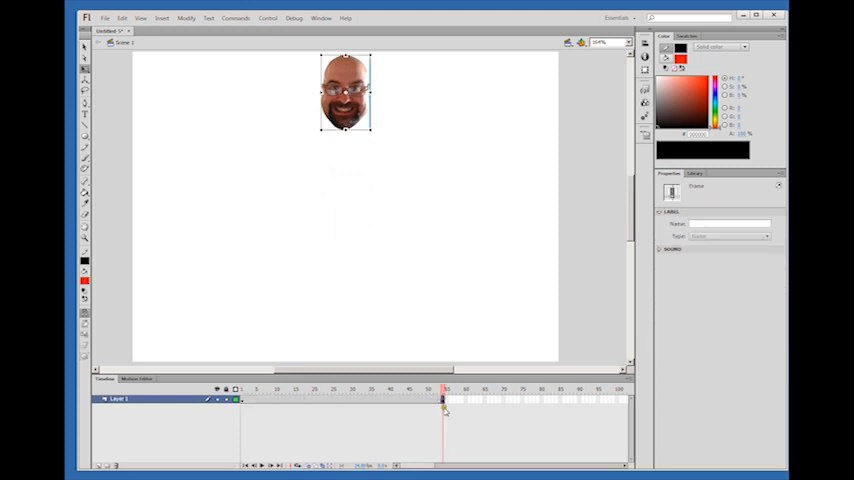
click(392, 390)
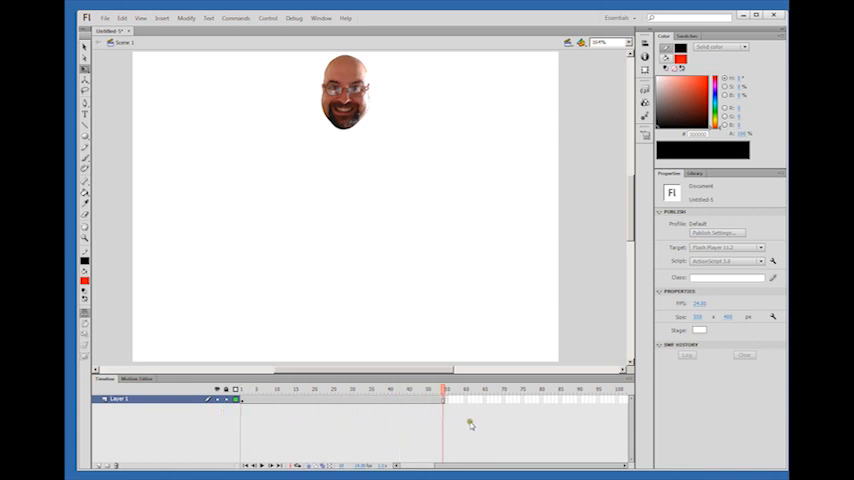
click(345, 92)
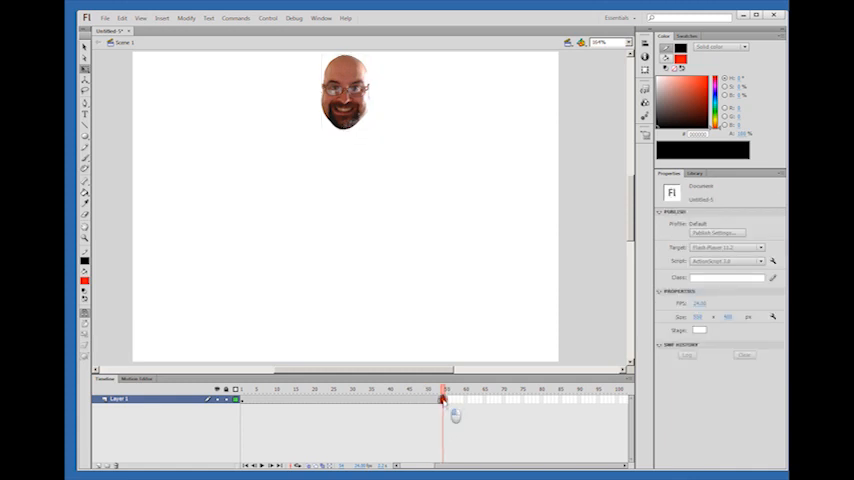
- Add a keyframe at frame 25 and drag the head down to the bottom of the stage
click(210, 399)
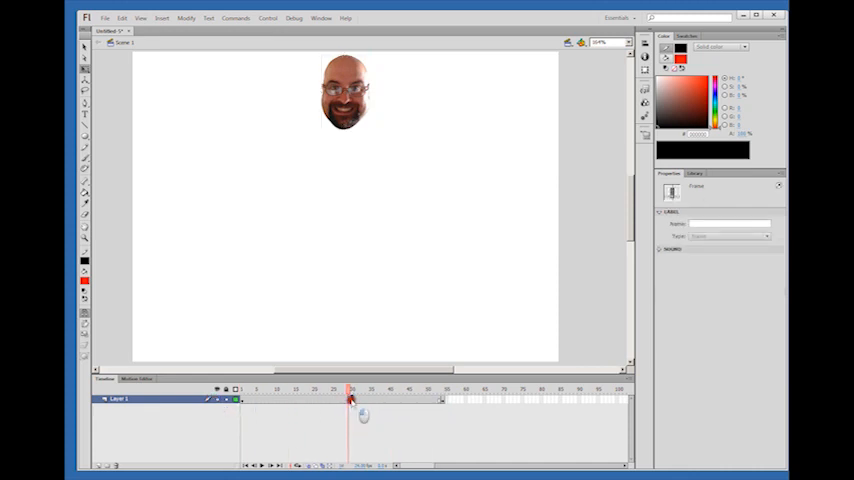
click(346, 94)
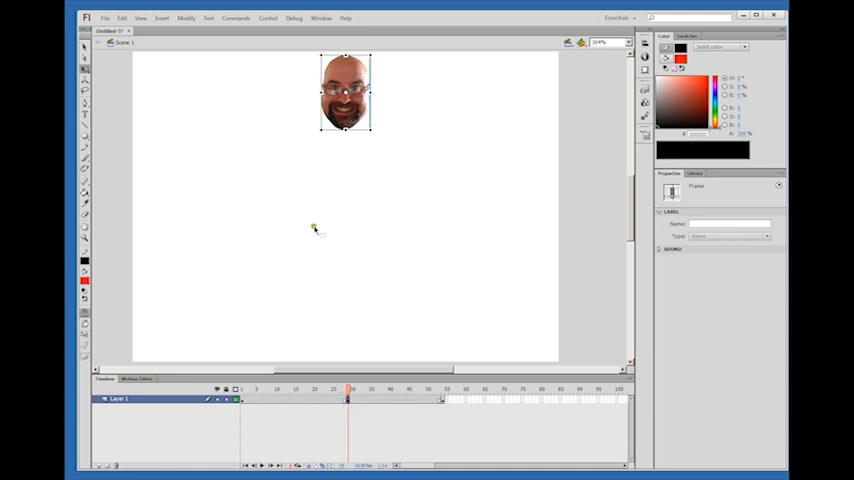
click(345, 95)
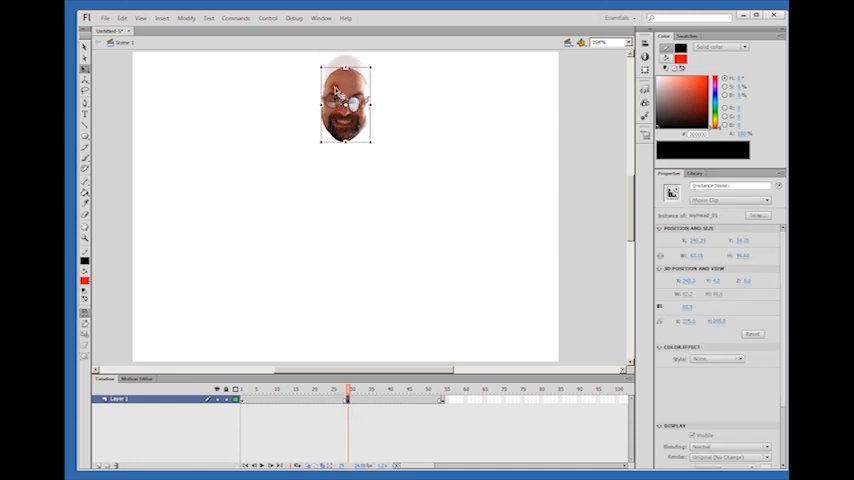
drag(345, 105, 345, 325)
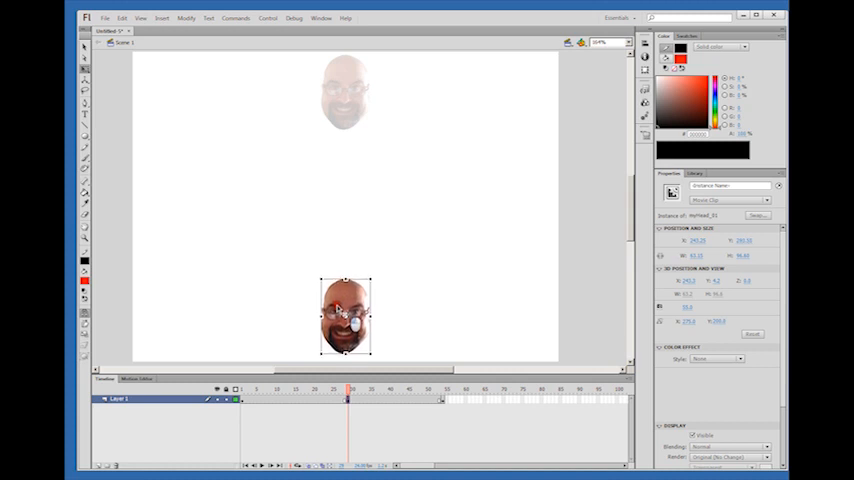
drag(345, 318, 345, 113)
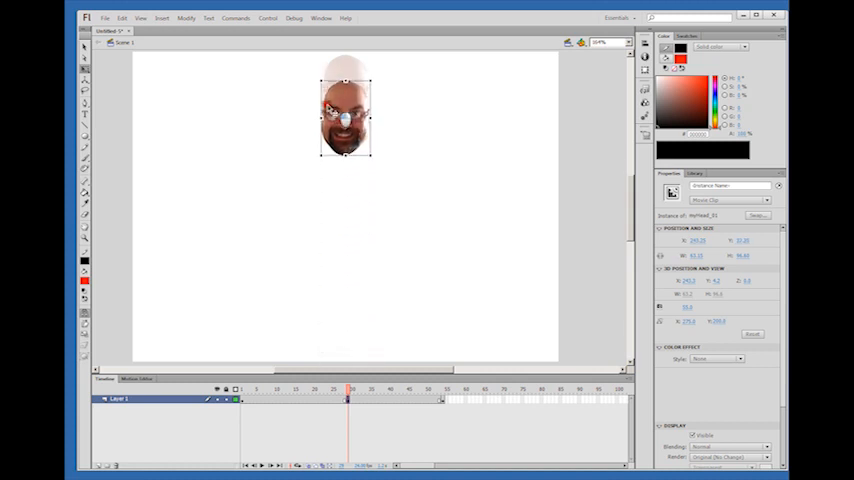
drag(345, 115, 345, 310)
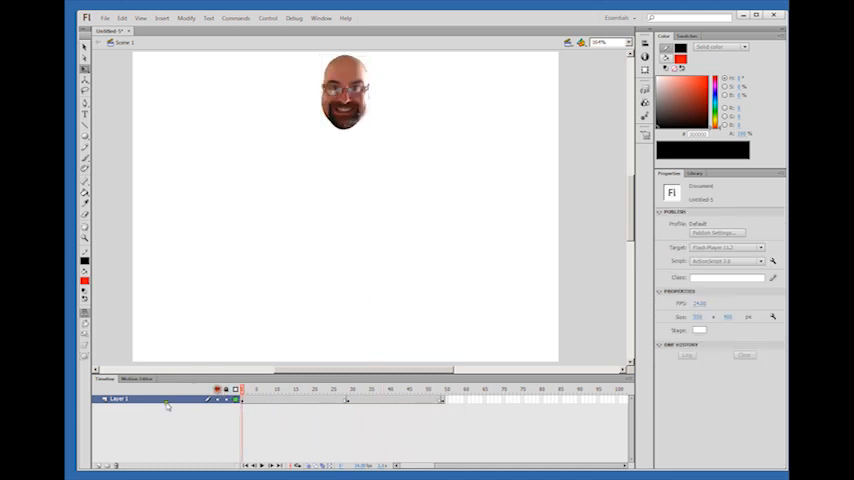
- Apply a Classic Tween to both frame spans between the top and bottom keyframes
click(345, 92)
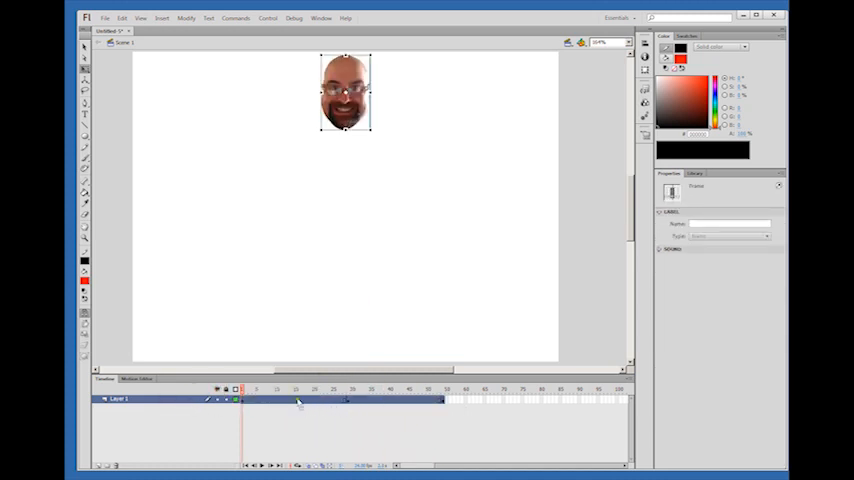
right_click(345, 399)
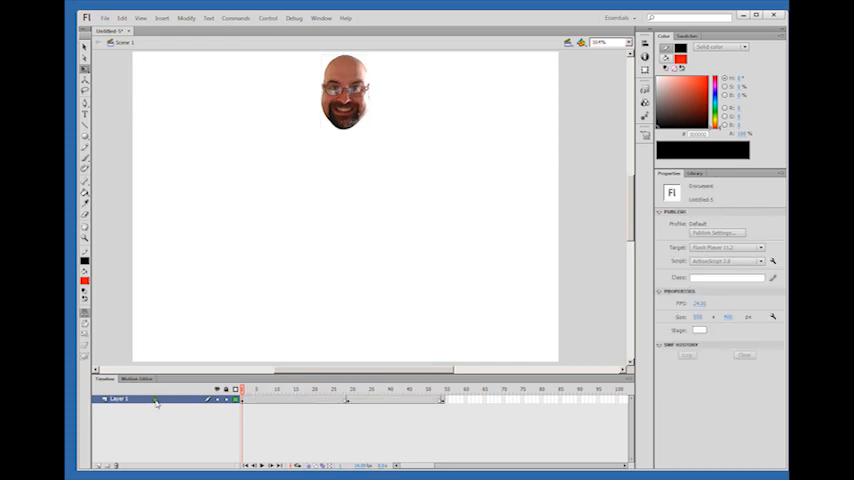
click(345, 92)
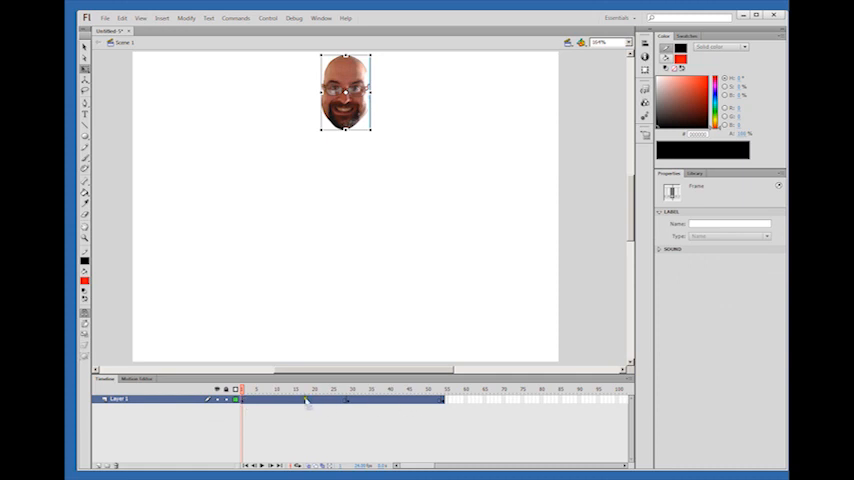
right_click(305, 400)
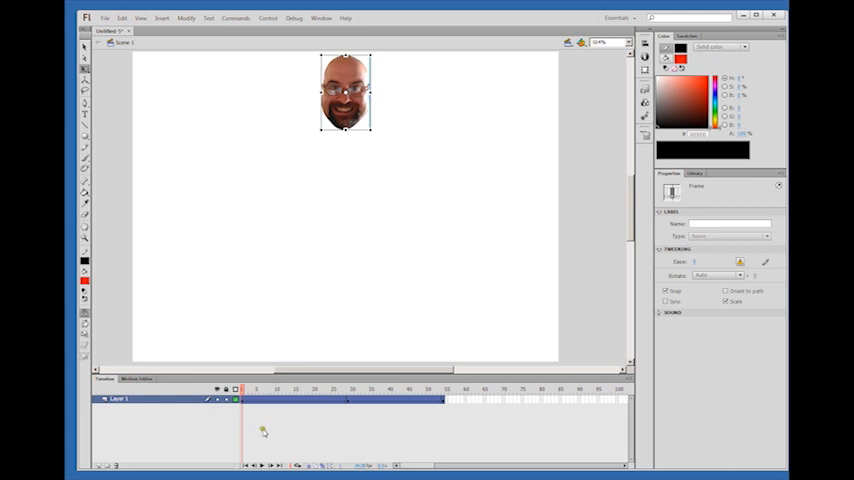
click(346, 92)
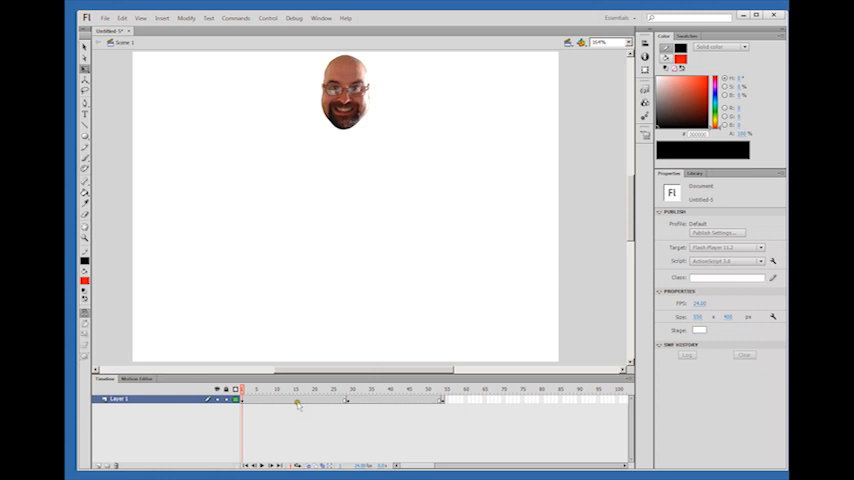
click(345, 92)
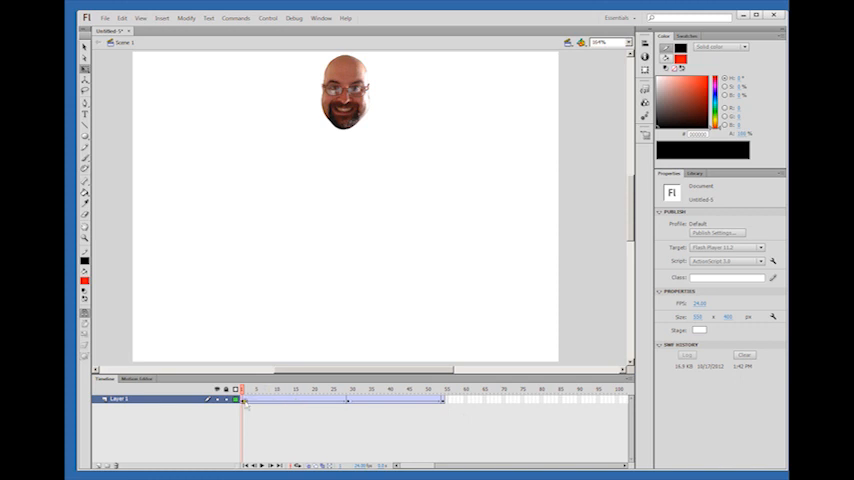
click(241, 399)
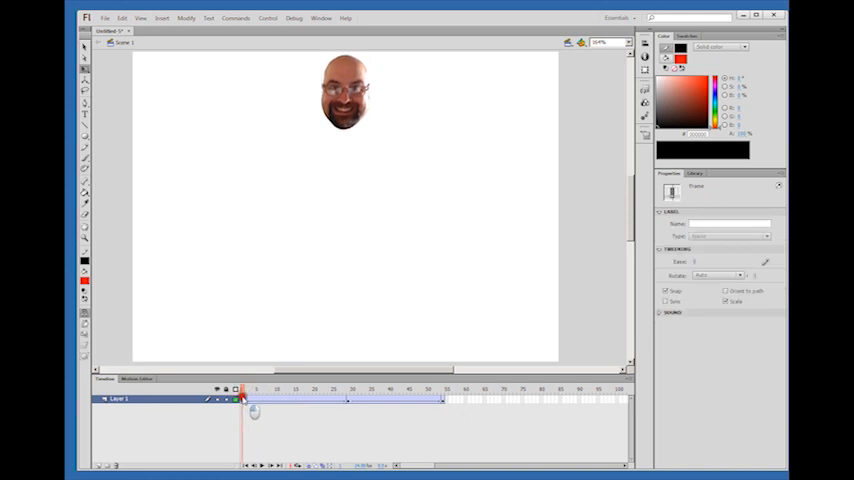
drag(240, 390, 293, 390)
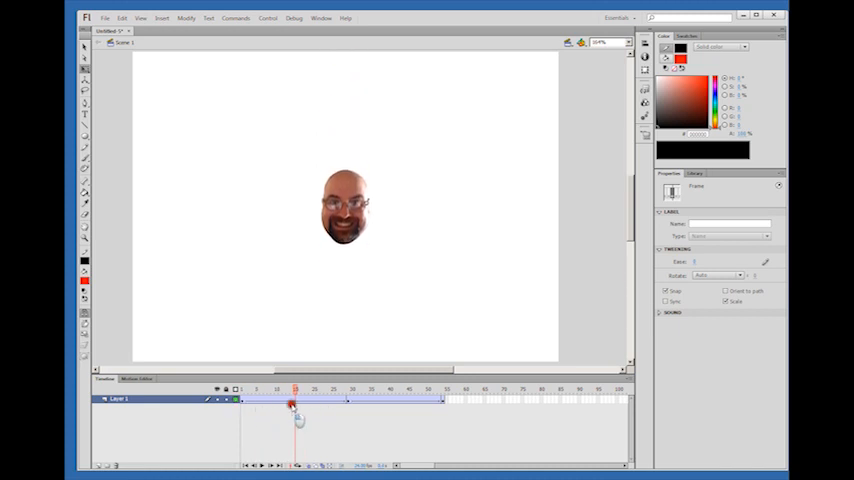
drag(293, 405, 348, 405)
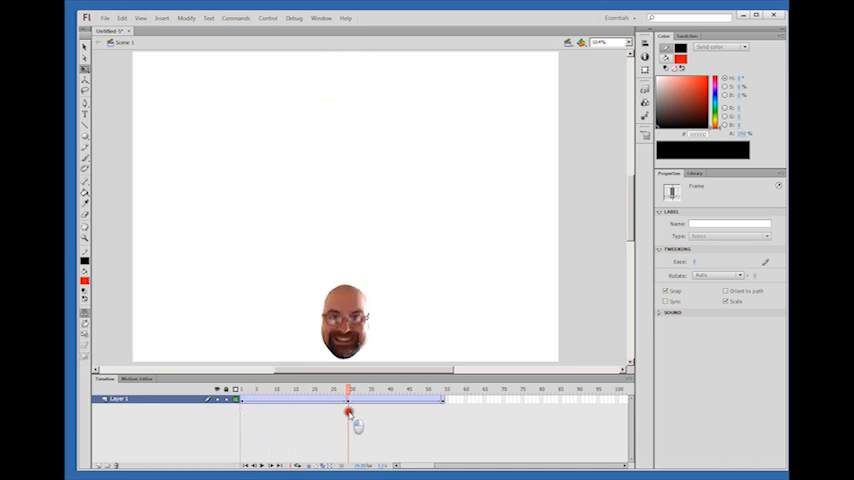
drag(347, 411, 372, 411)
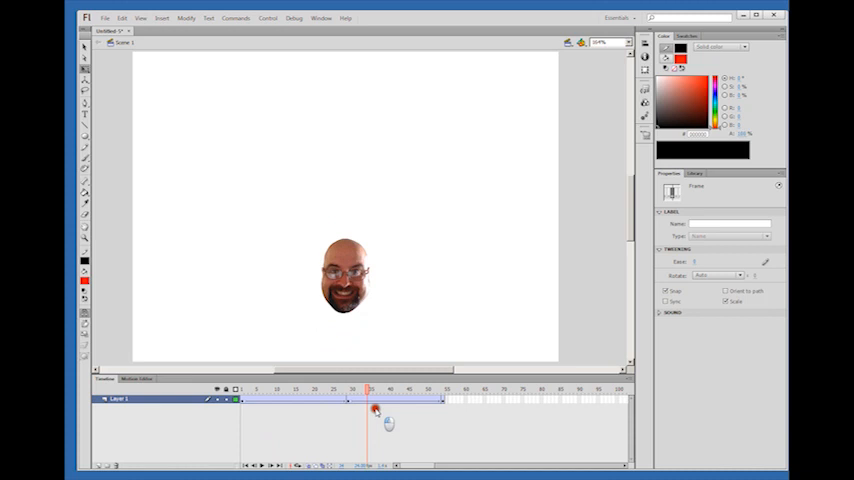
drag(371, 404, 337, 404)
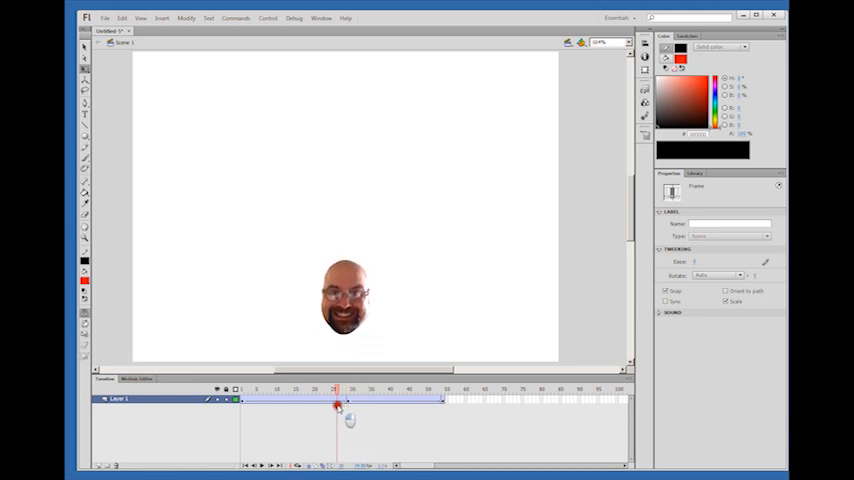
drag(335, 405, 433, 405)
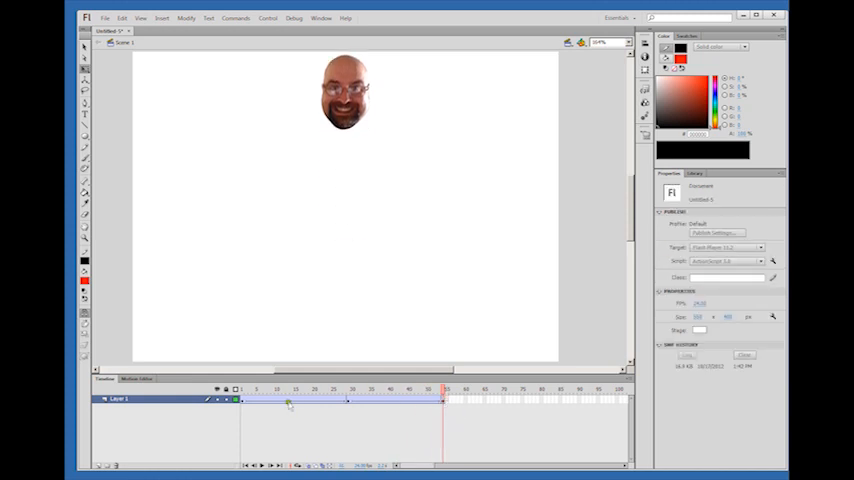
click(288, 389)
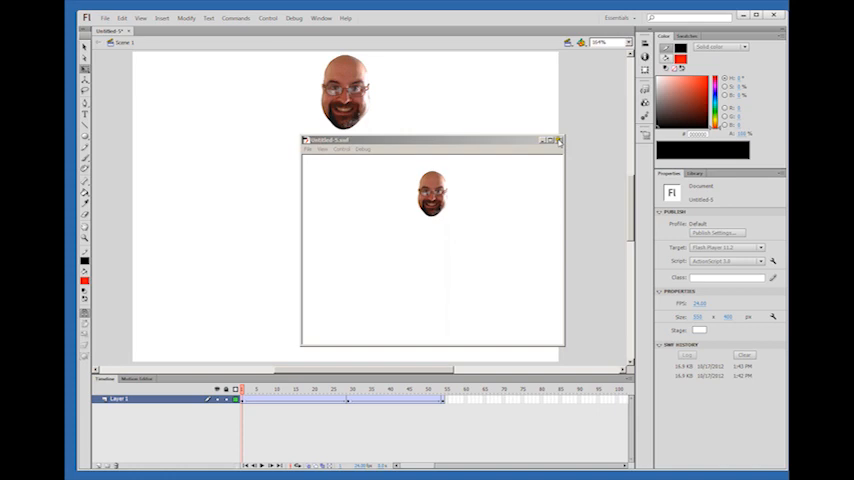
- Close the SWF test movie window after watching the head bounce
click(560, 140)
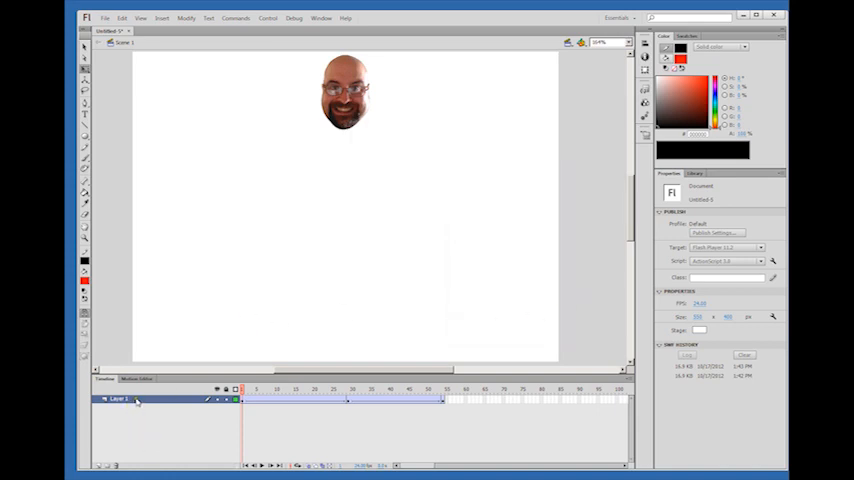
- Select Layer 1, the layer holding the head tween, for copying
click(345, 92)
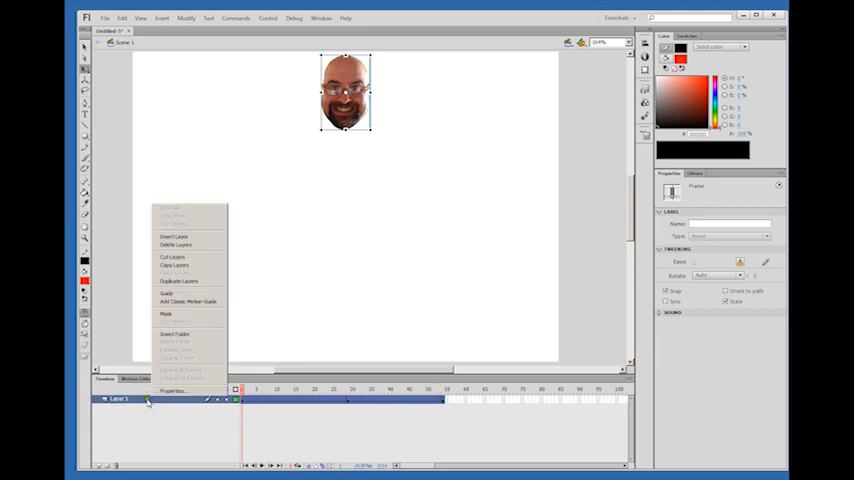
mouse_move(209, 251)
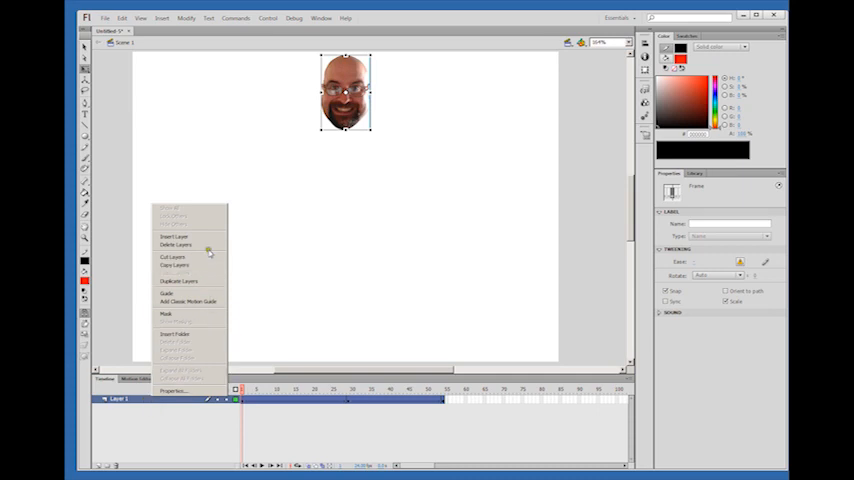
mouse_move(175, 265)
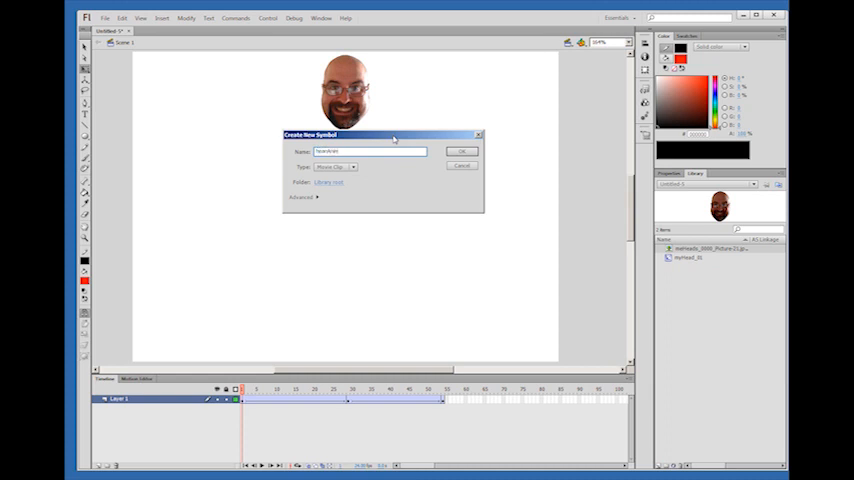
- Finish the movie clip symbol's name (typing '_02') and confirm its creation
text(_02)
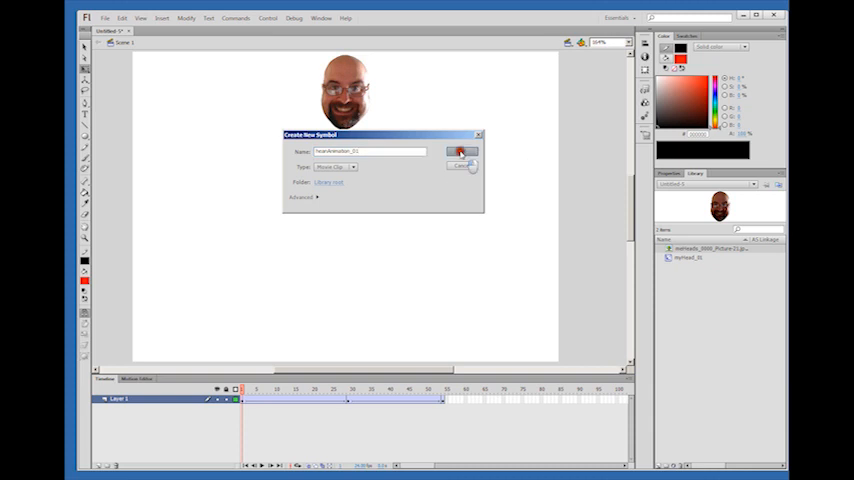
click(462, 151)
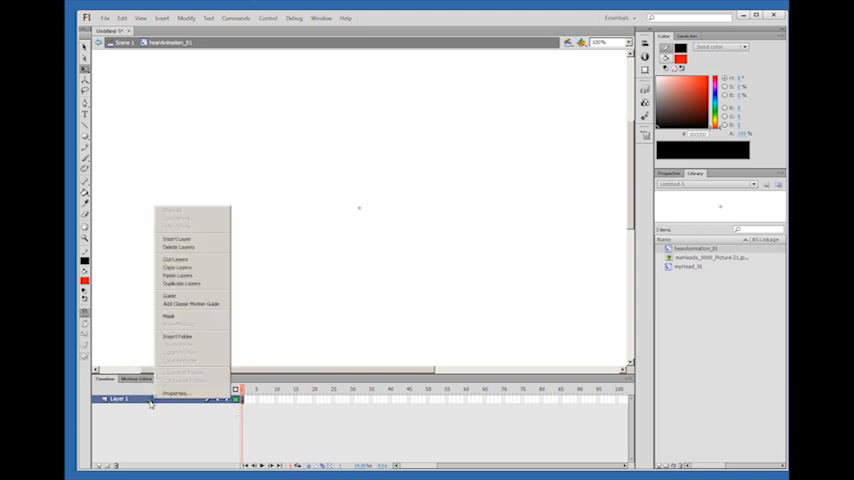
mouse_move(170, 296)
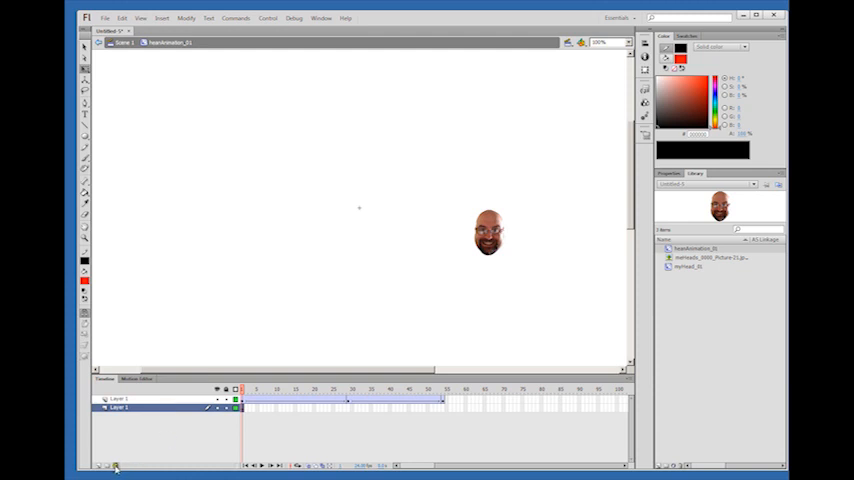
- Delete the empty leftover Layer 1 below the pasted head-tween layer
click(116, 466)
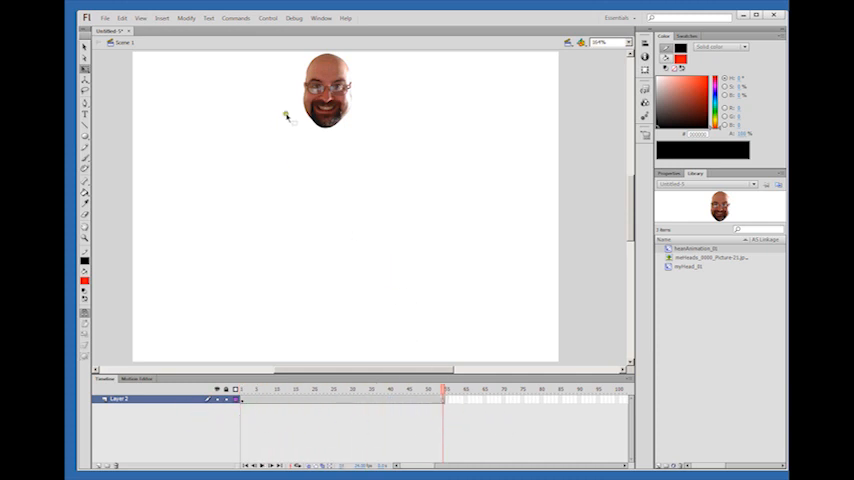
- Change the headAnimation_01 instance's behaviour to Graphic in Properties
click(326, 90)
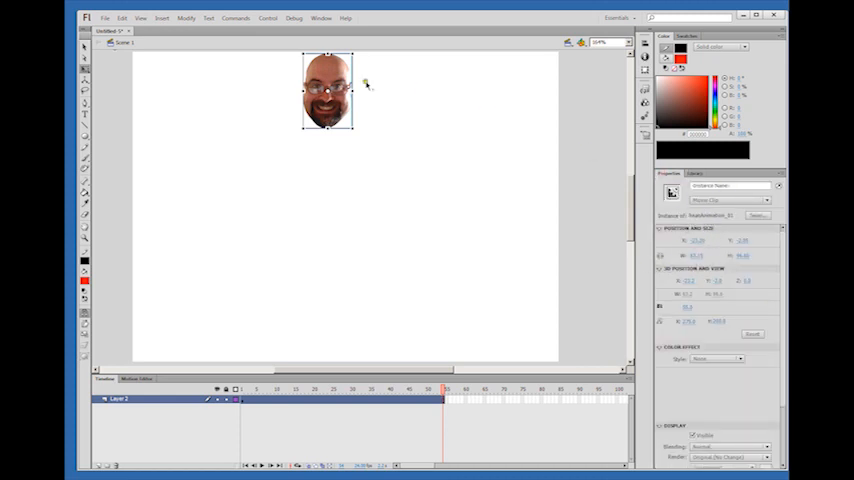
click(730, 199)
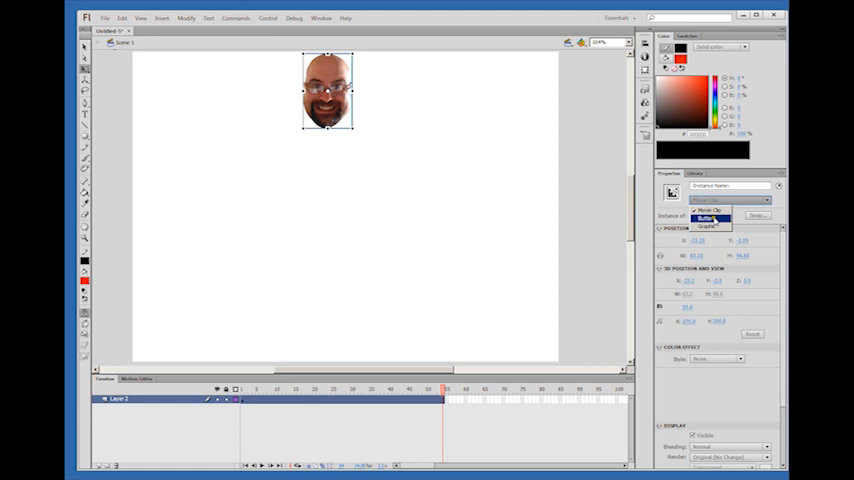
click(707, 224)
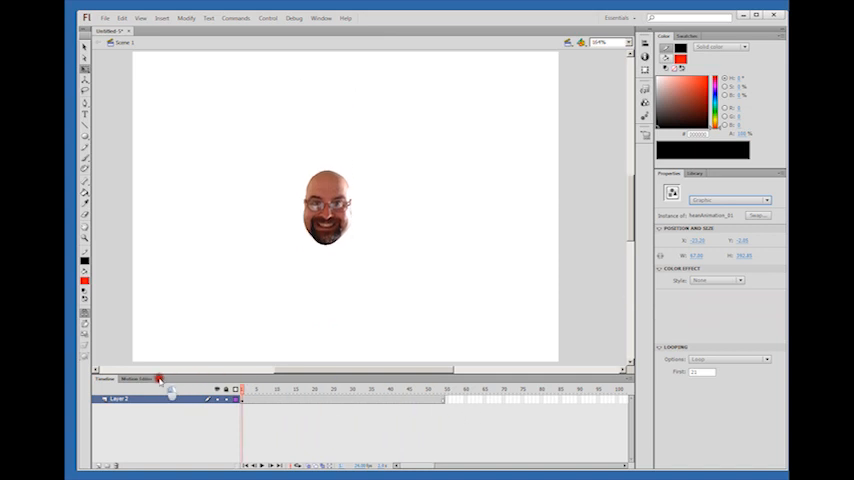
- Select the graphic instance's Looping First frame value, keeping Options on Loop
click(327, 207)
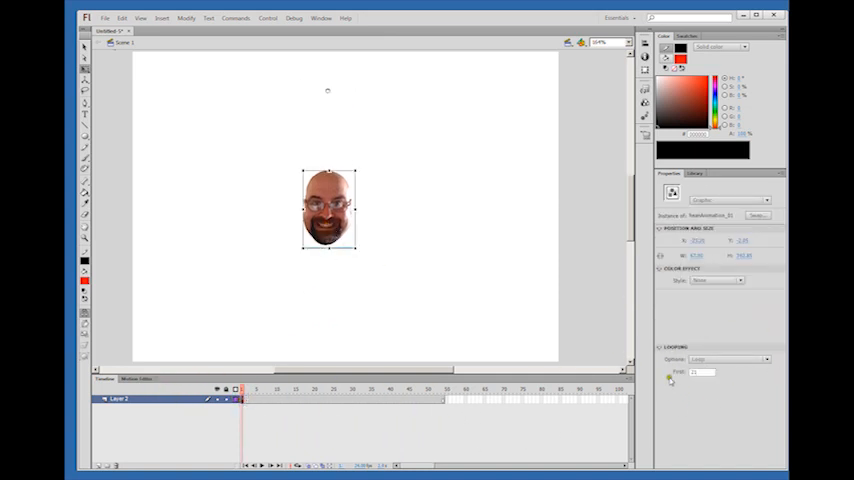
triple_click(700, 372)
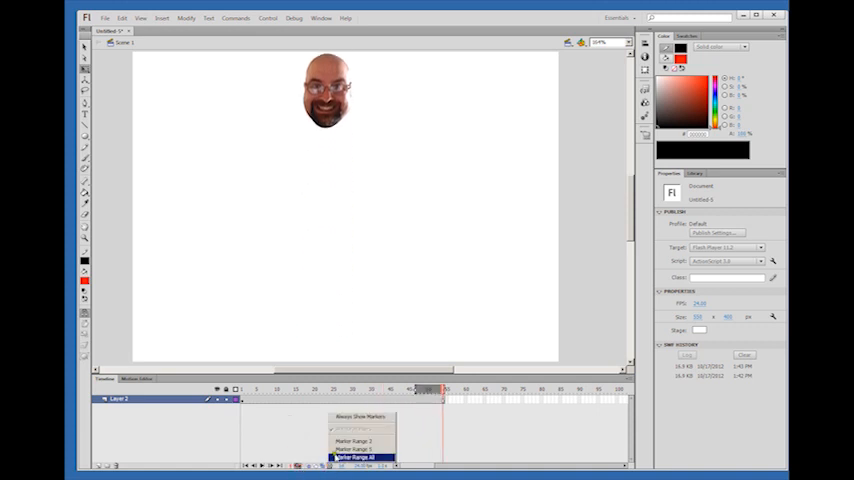
- Extend onion-skin markers to all frames and test the movie with Ctrl+Enter
click(357, 457)
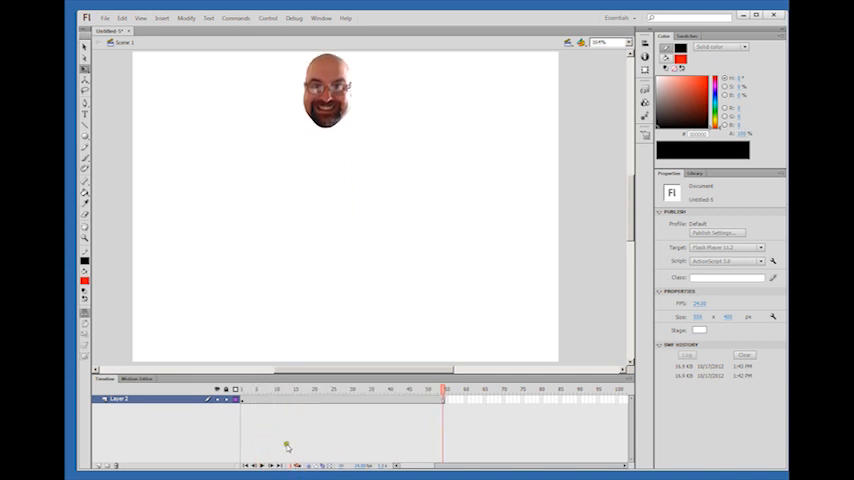
key(ctrl+Return)
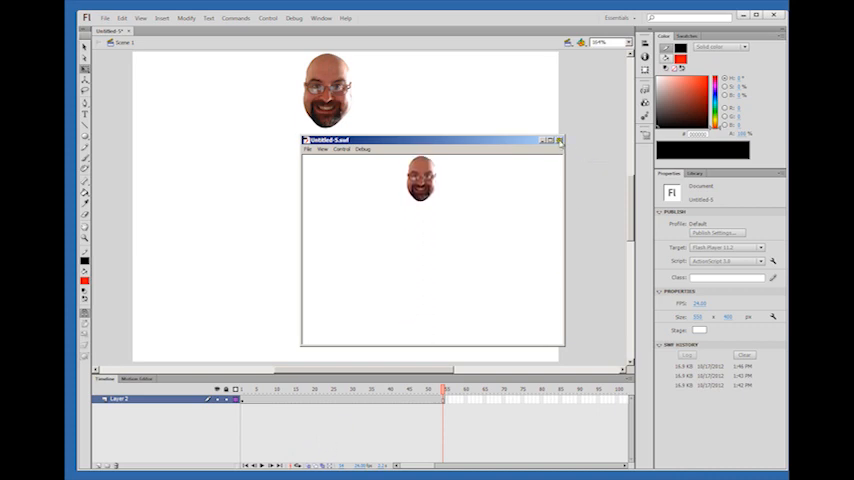
click(559, 139)
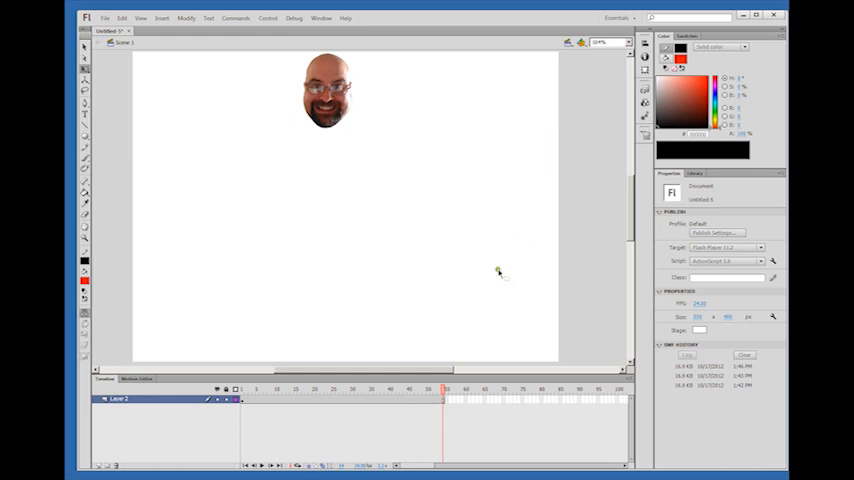
click(245, 389)
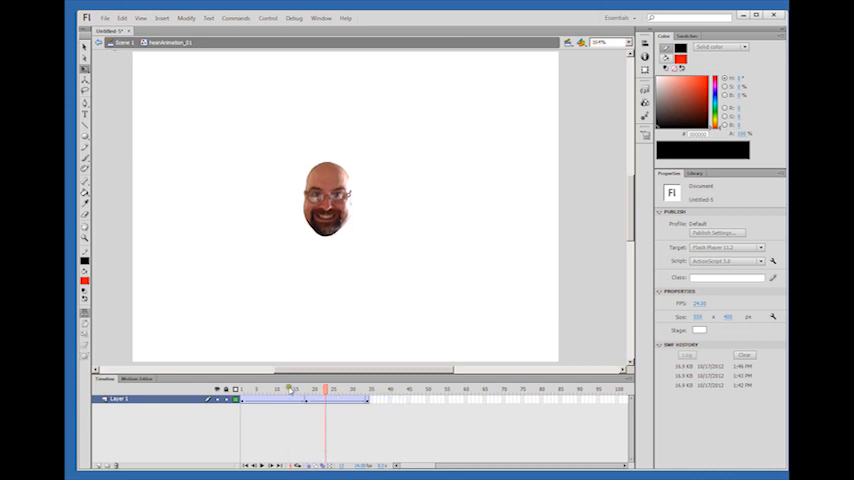
- Scrub the playhead to preview the faster looping head bounce across frames
drag(332, 390, 310, 390)
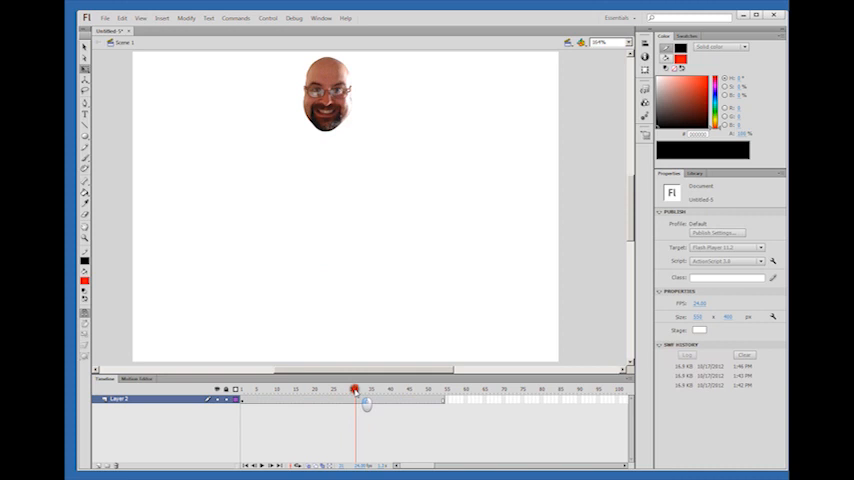
drag(355, 390, 365, 390)
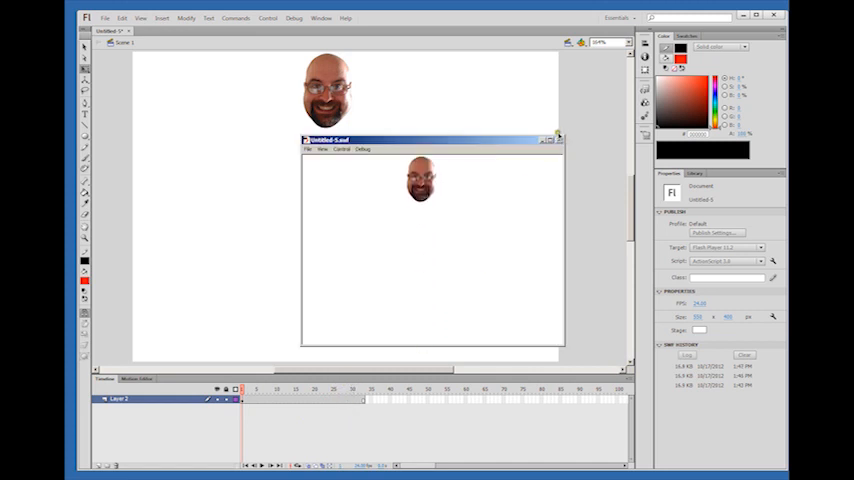
- Close the test movie preview and return to the timeline
click(558, 139)
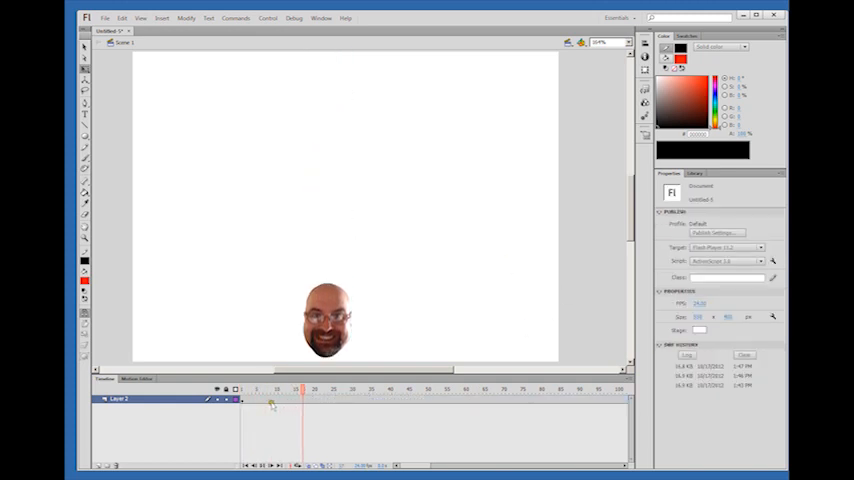
click(530, 389)
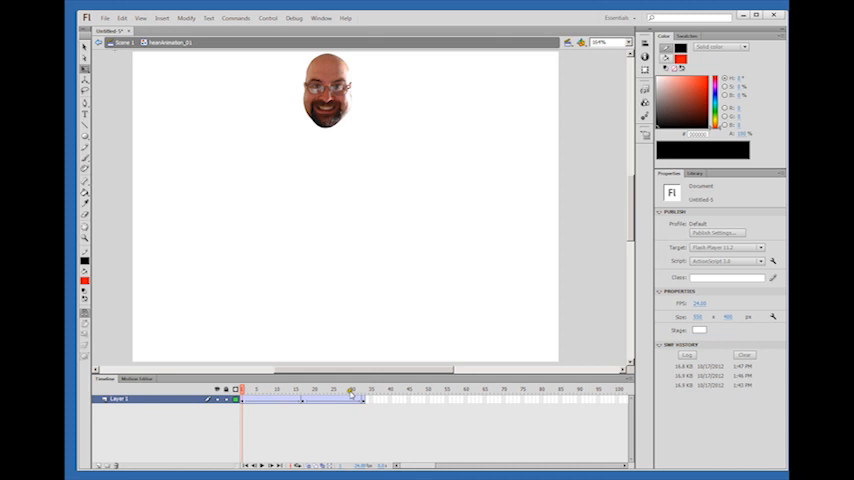
- Go to the end of the bounce tween and select its final frame
click(362, 389)
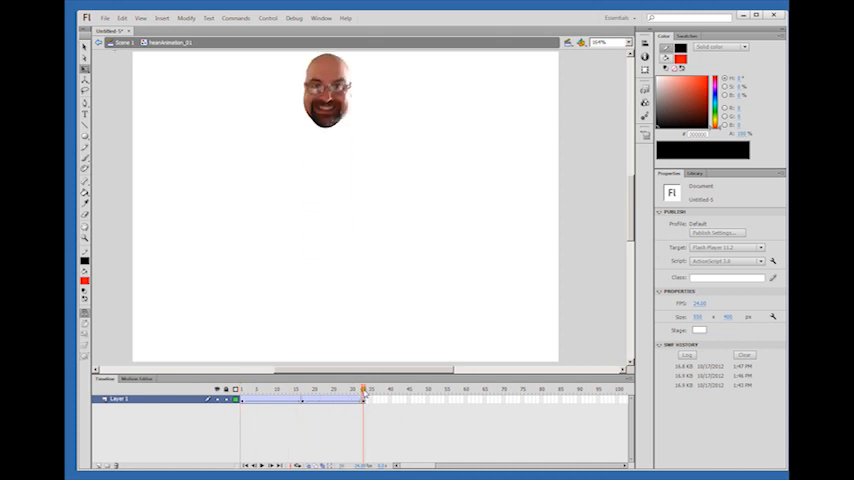
click(240, 389)
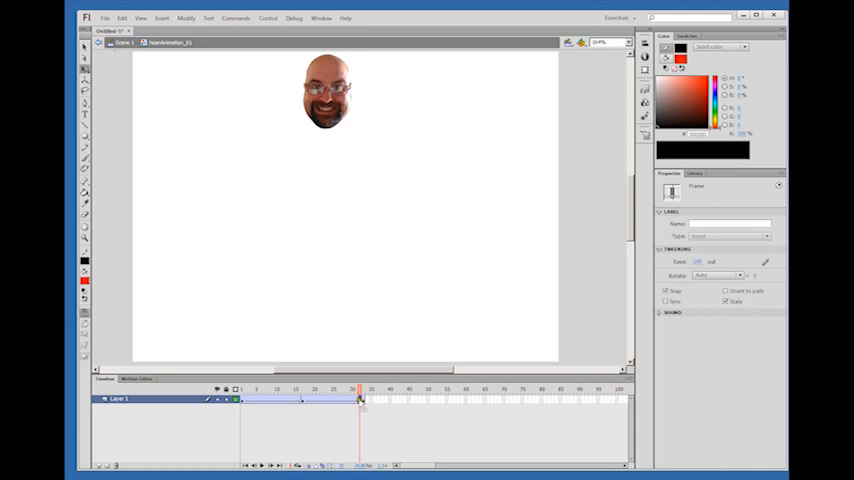
click(328, 90)
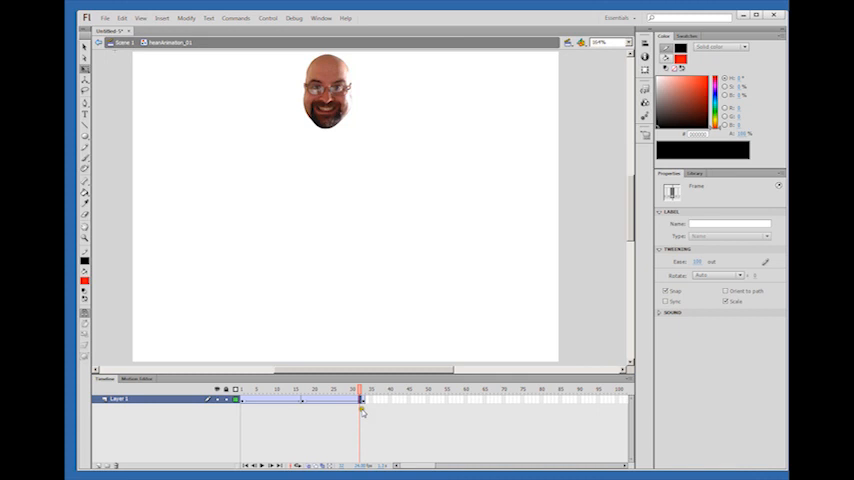
- Remove the duplicate final frame and check the new last keyframe near frame 32
click(327, 91)
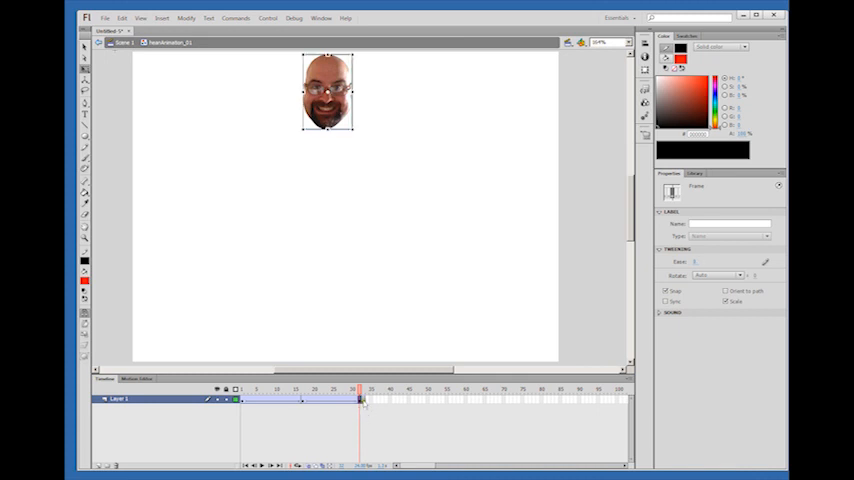
click(363, 400)
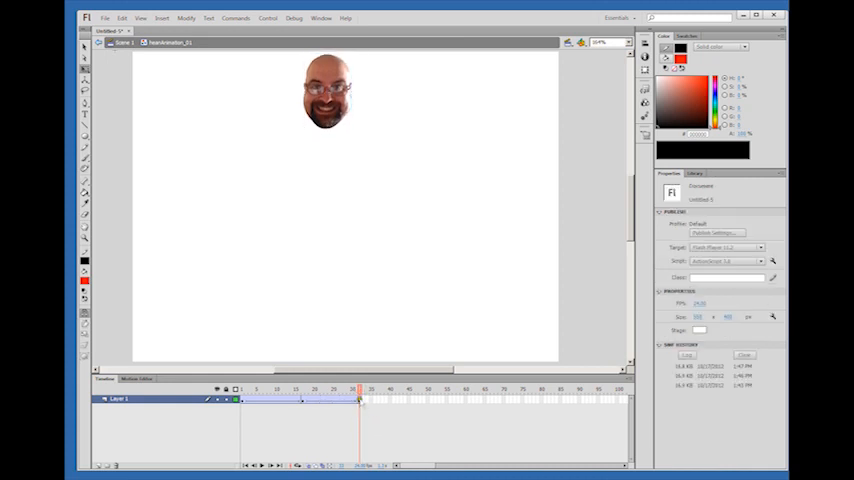
click(328, 92)
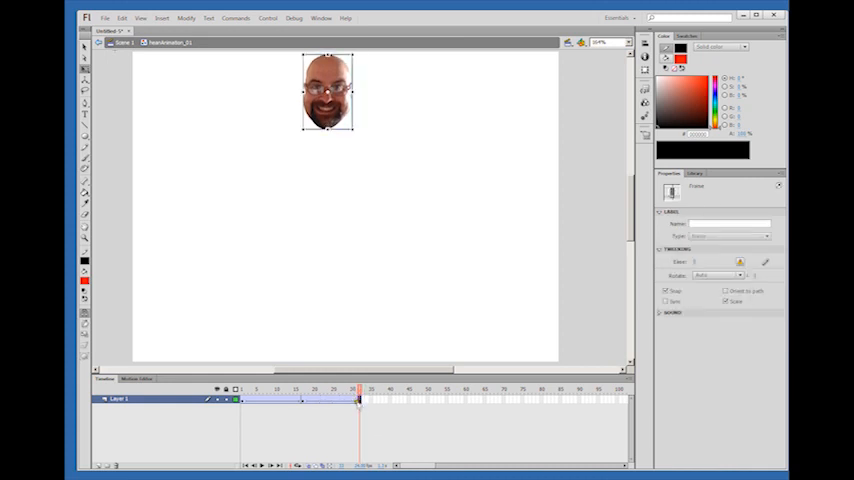